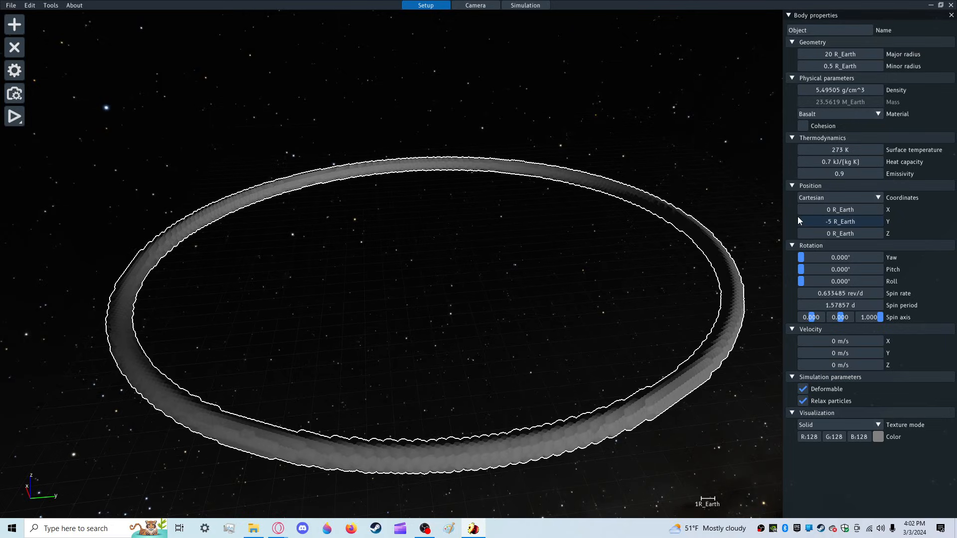
mouse_move(841, 317)
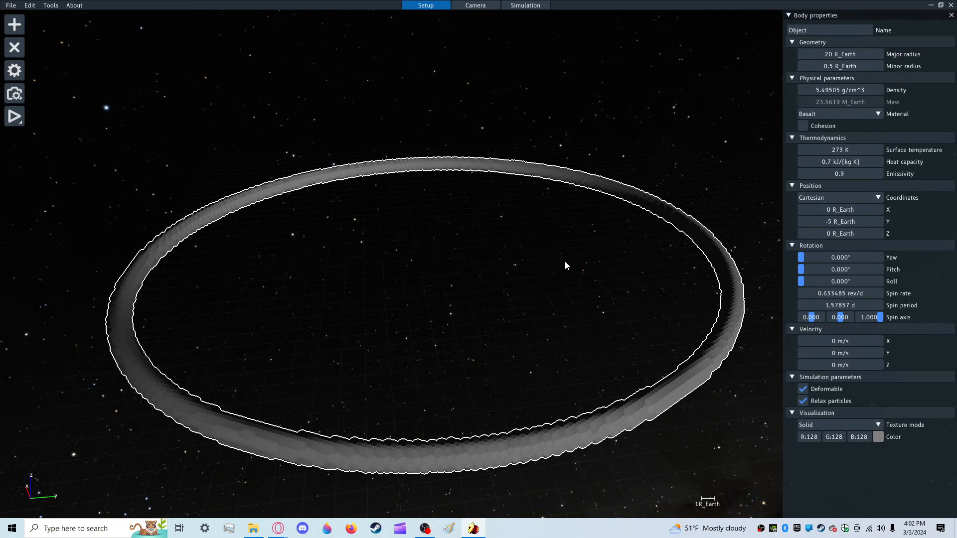
mouse_move(479, 276)
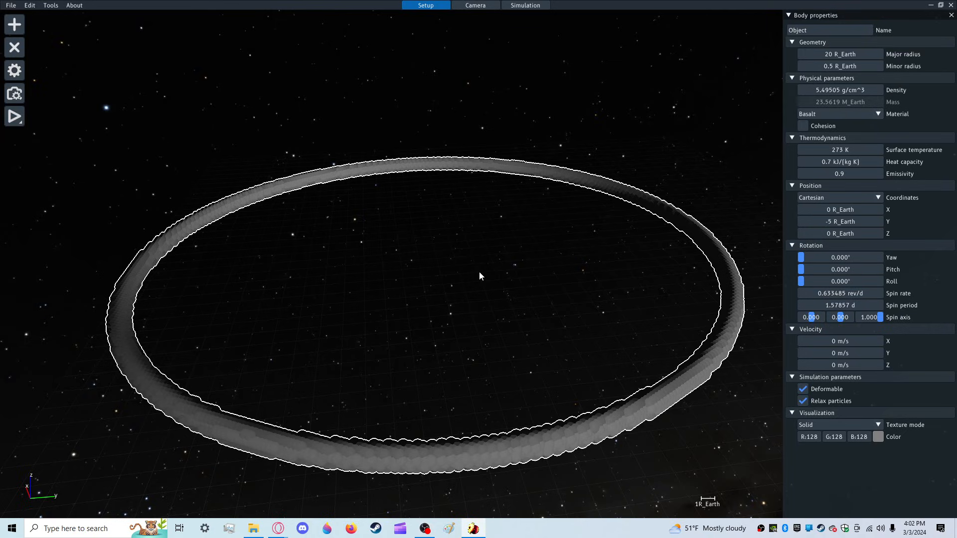
Hold the Simulate button to reveal the record-while-simulating variant
click(13, 117)
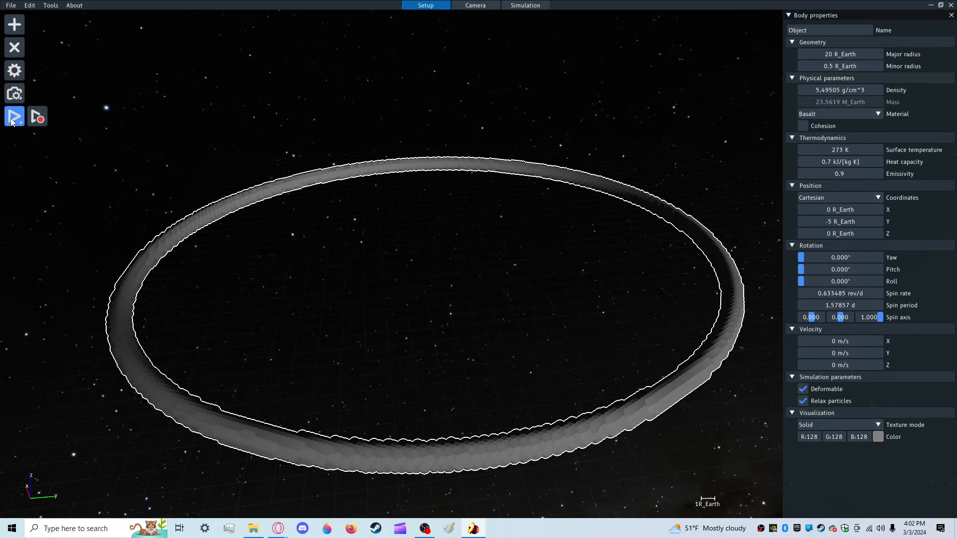
Record a simulation run of the ring breaking into glowing clumps, then stop so the video saves
click(13, 115)
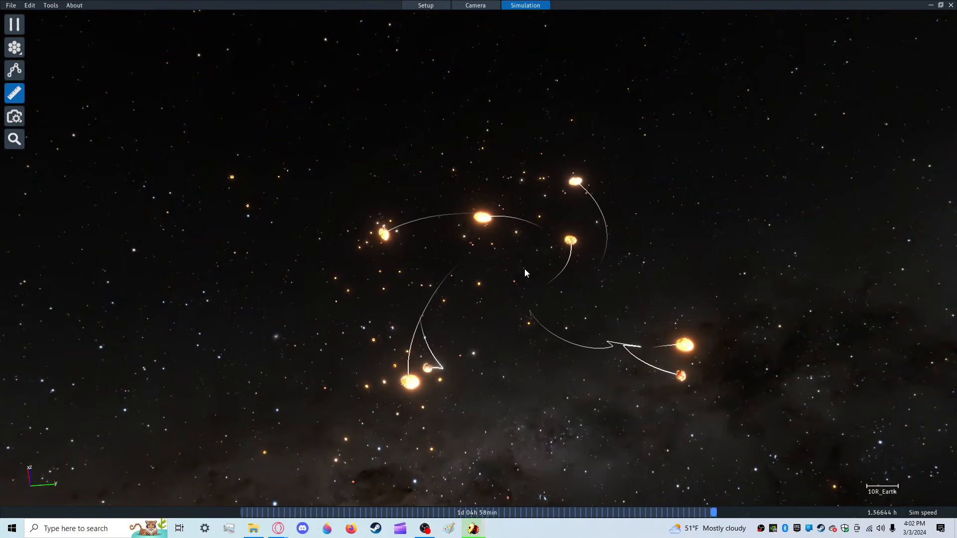
click(13, 24)
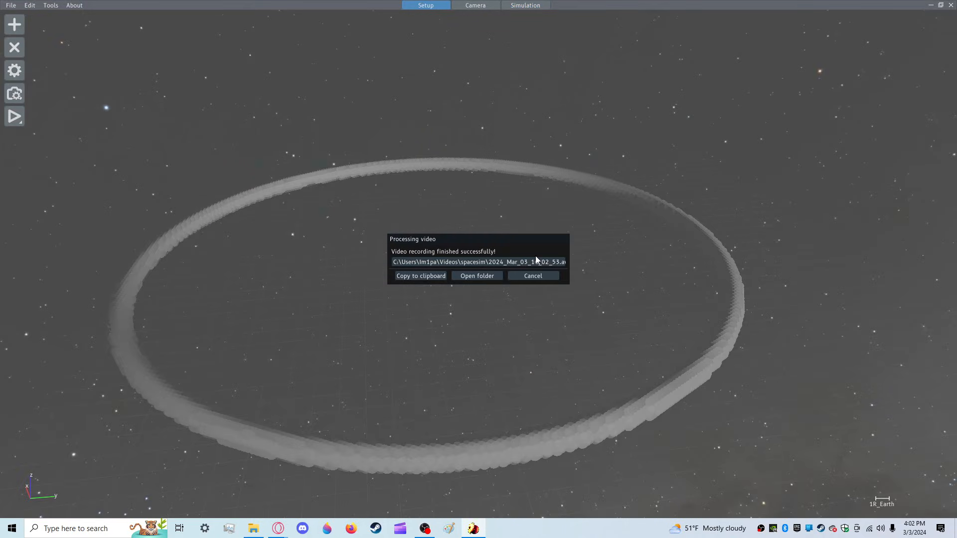
Dismiss the recording notice, accidentally add Pluto below the ring, inspect it and delete it
click(531, 276)
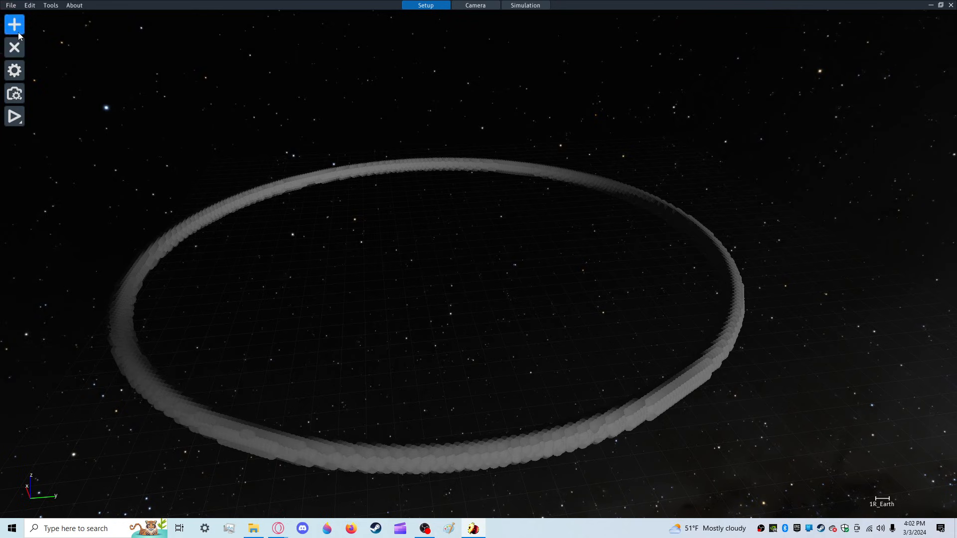
click(13, 24)
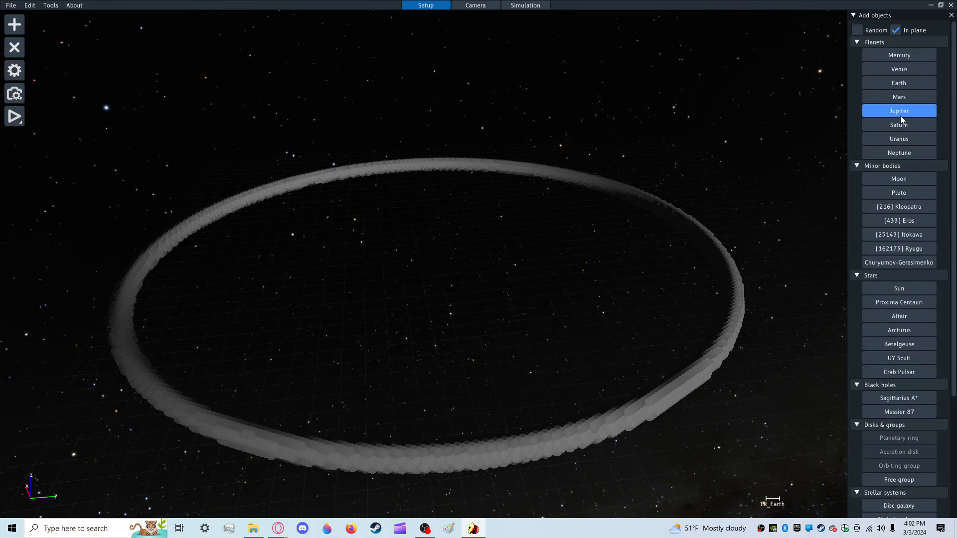
click(898, 192)
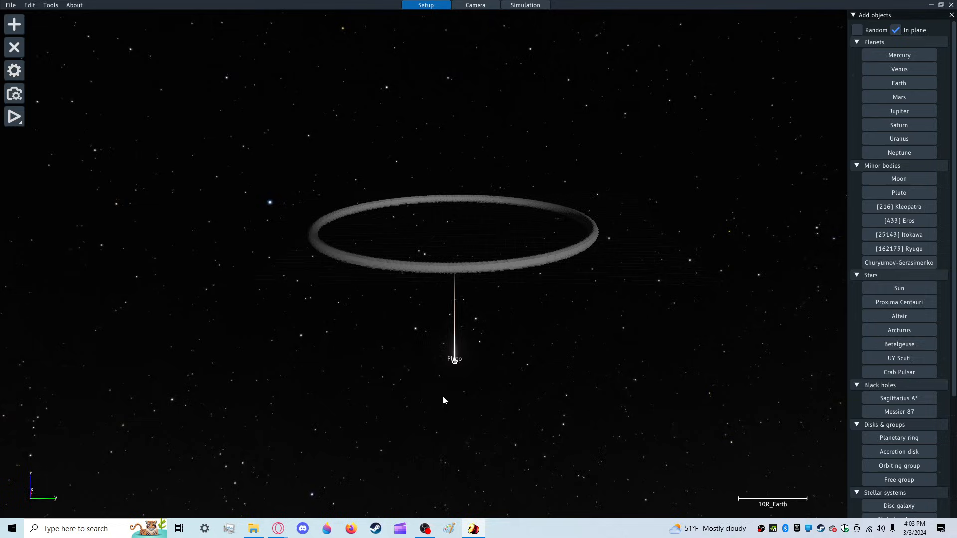
scroll(up, 3)
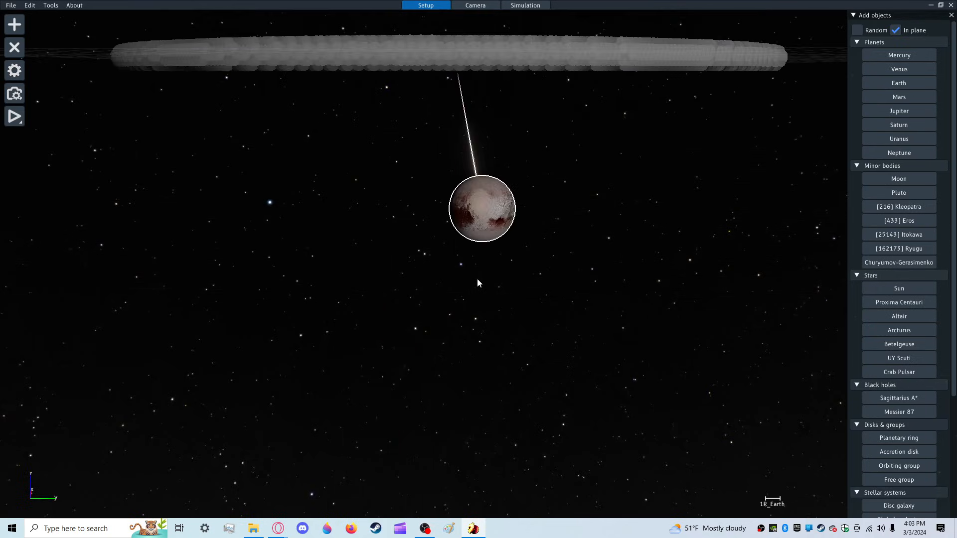
click(481, 208)
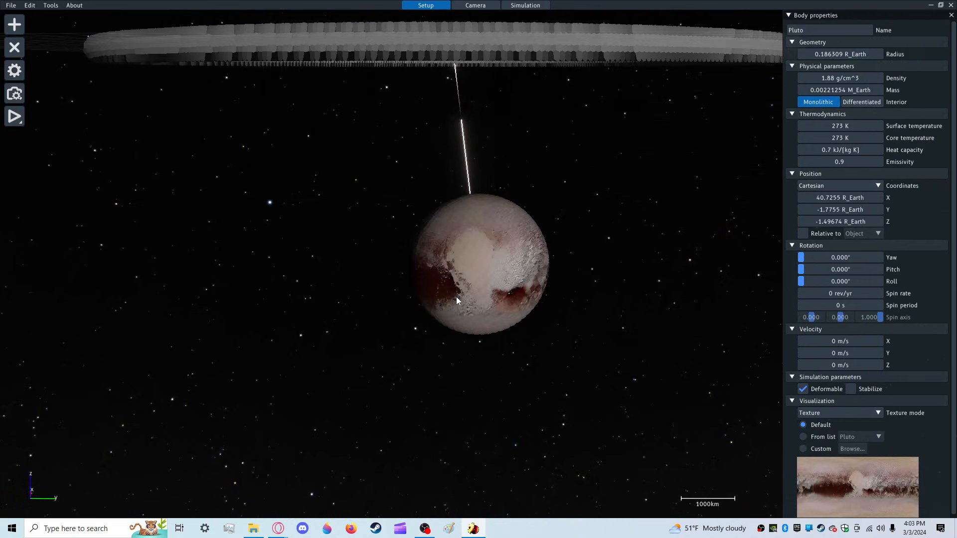
scroll(up, 3)
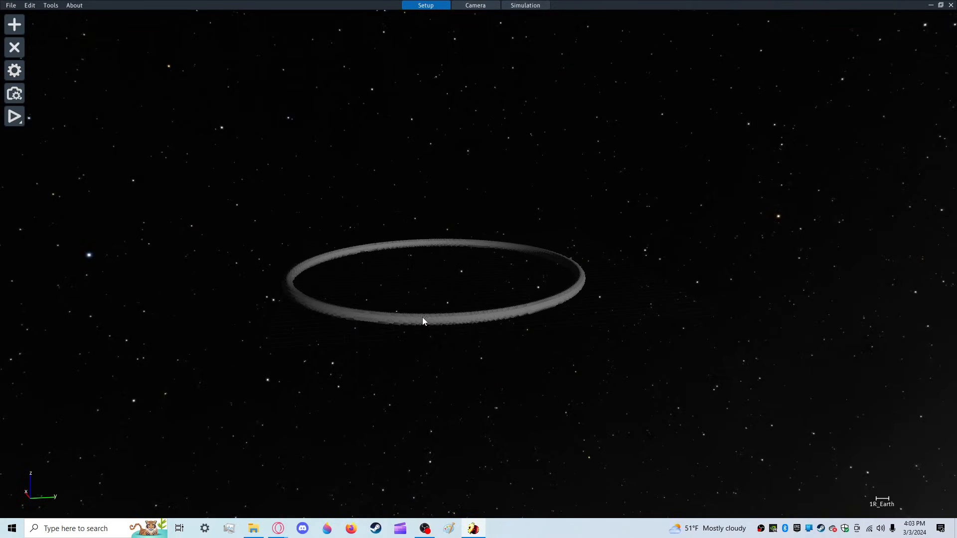
Add Jupiter and set its X, Y and Z position to 0 so it sits at the ring's centre
click(13, 24)
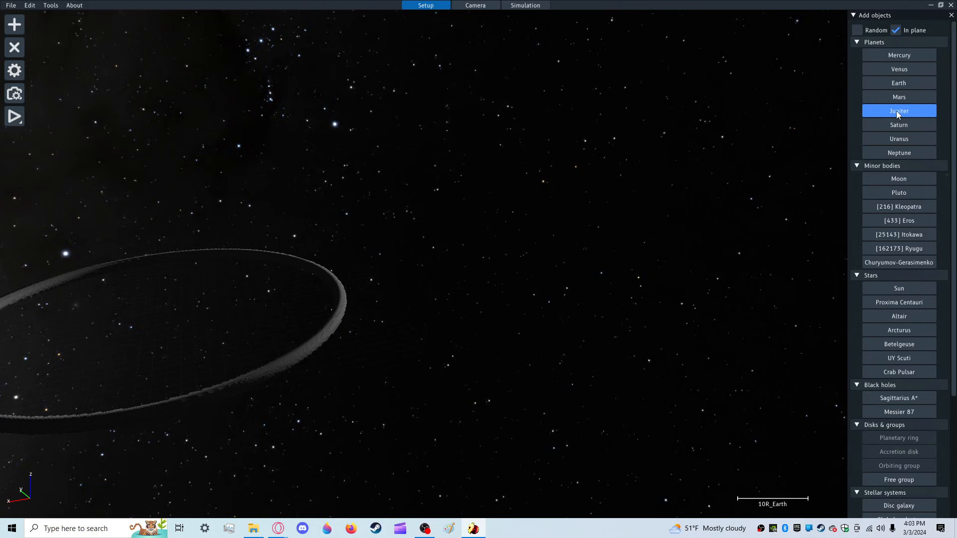
click(898, 111)
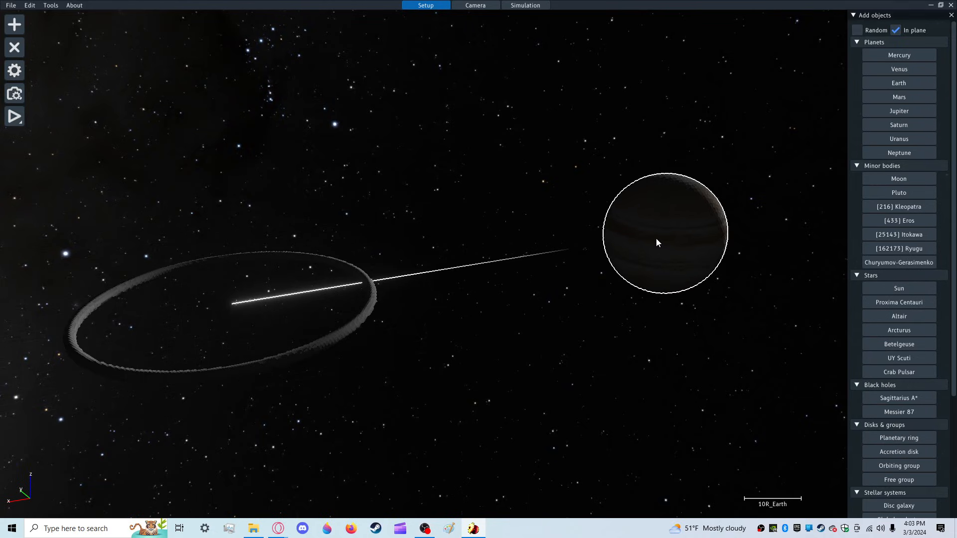
click(664, 233)
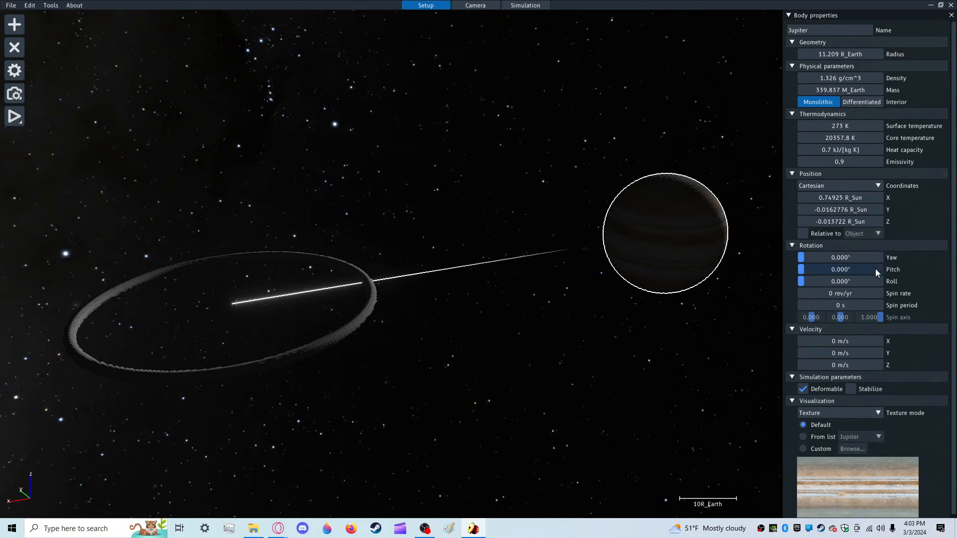
mouse_move(840, 197)
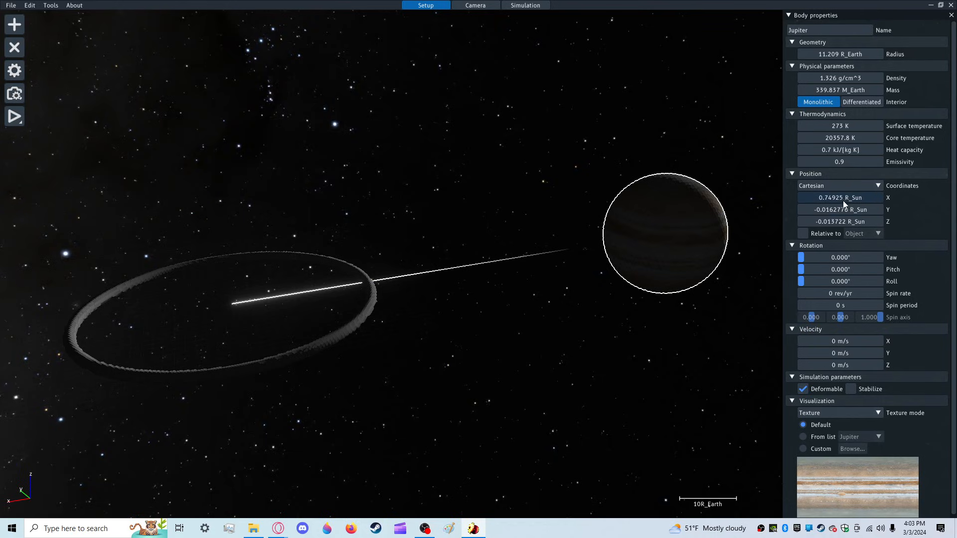
click(839, 198)
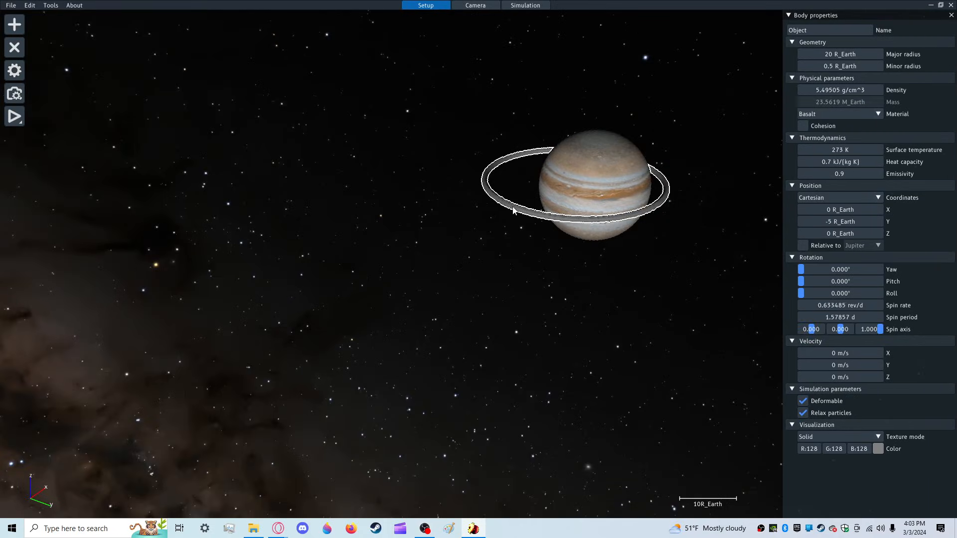
Simulate the ring around Jupiter while recording until Jupiter glows, then stop to save the video
double_click(839, 222)
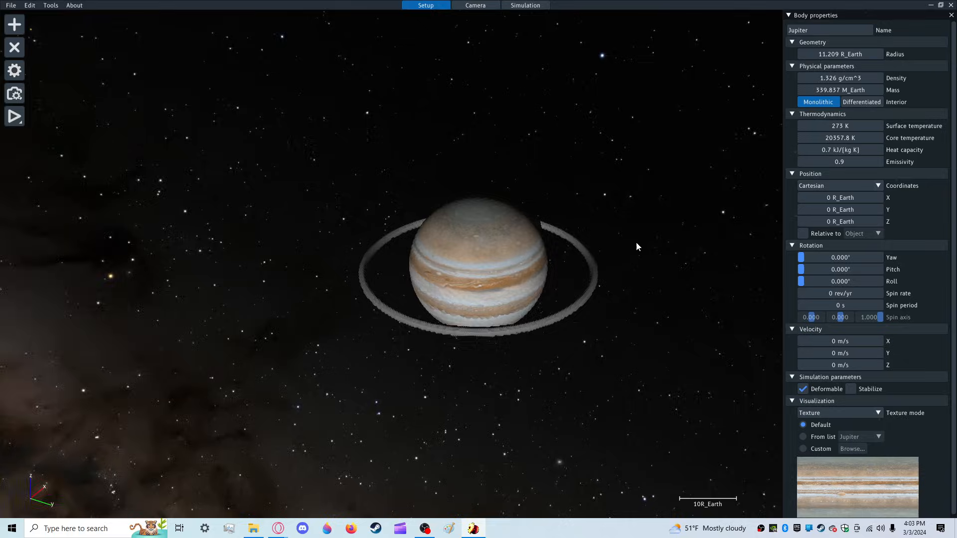
click(525, 5)
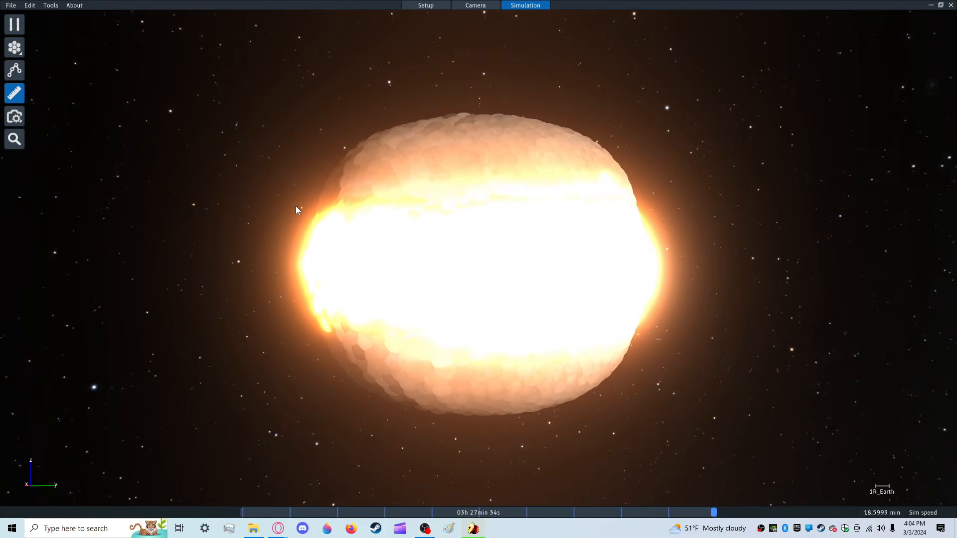
click(13, 24)
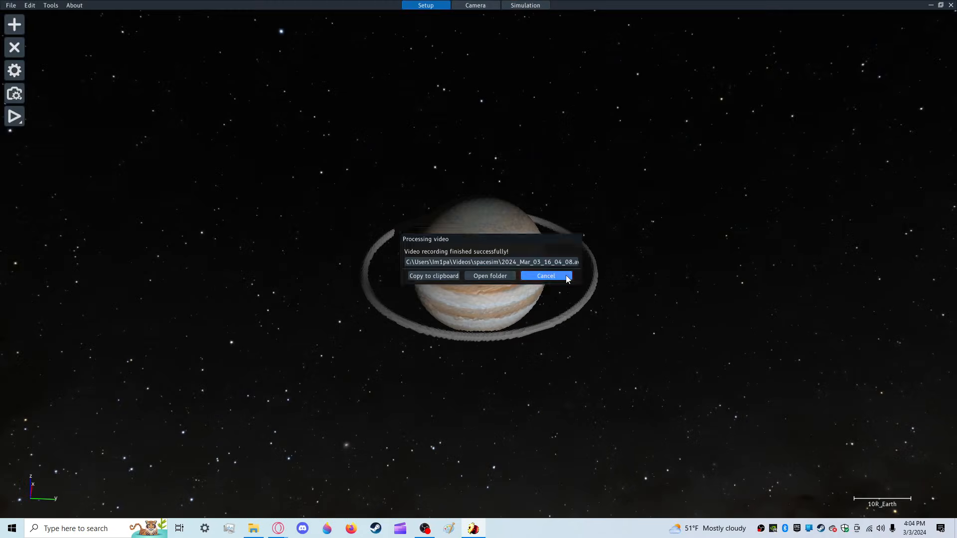
Dismiss the notice, record another clip of the ring around Jupiter, and close the new saved-recording notice
click(545, 275)
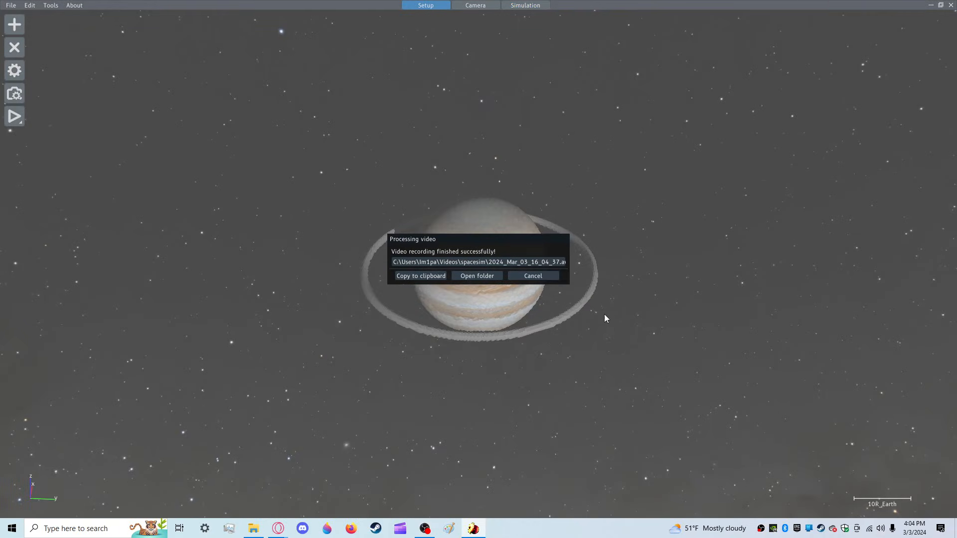
click(531, 276)
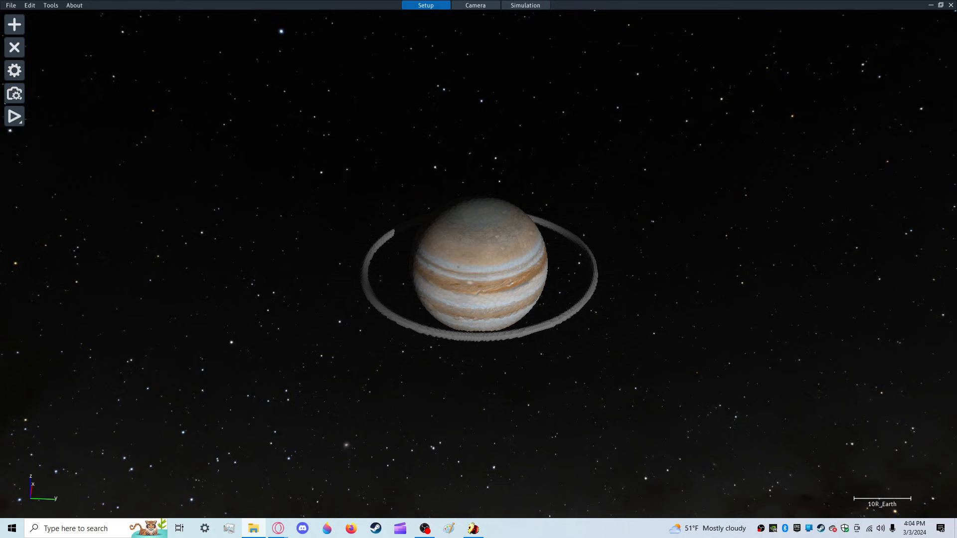
Delete all recordings from the Videos > spacesim folder, leaving it empty, and close Explorer
click(253, 528)
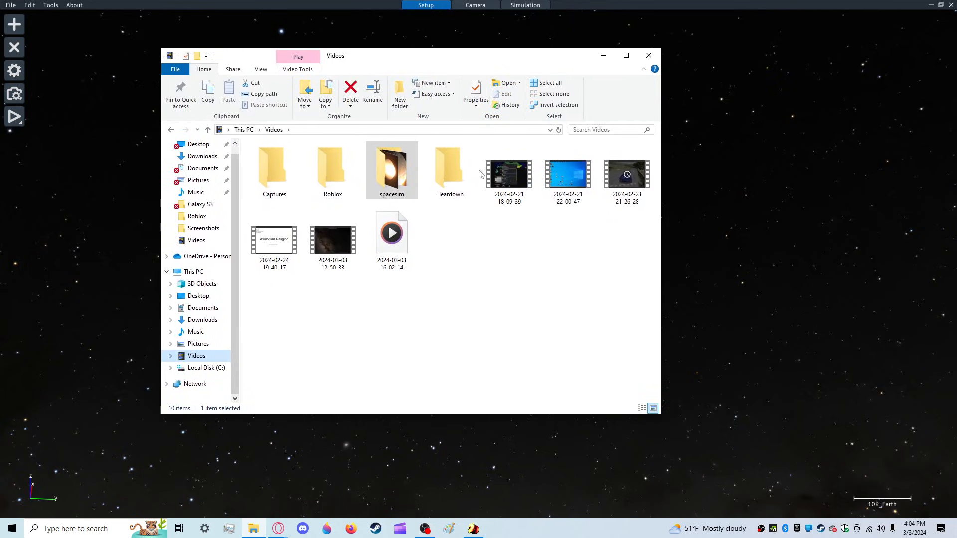
double_click(391, 169)
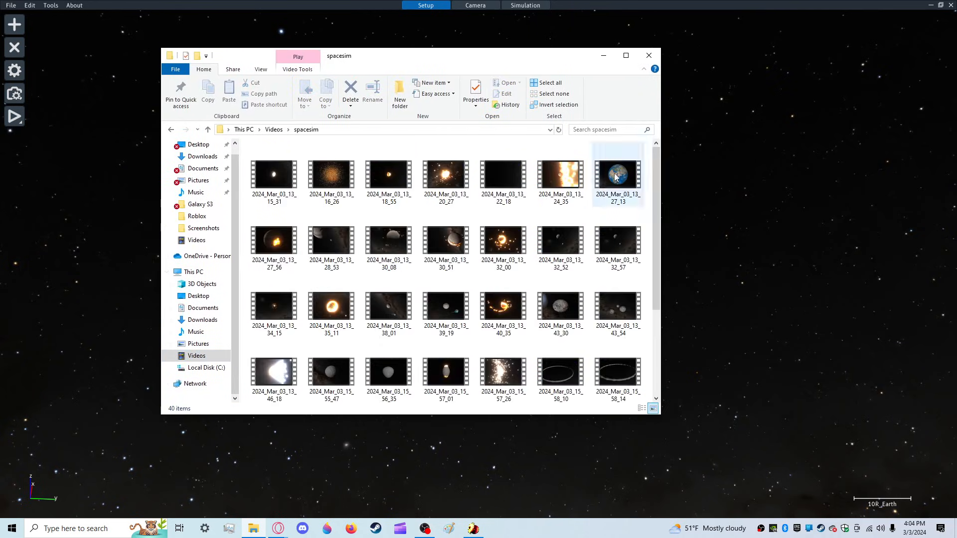
scroll(down, 3)
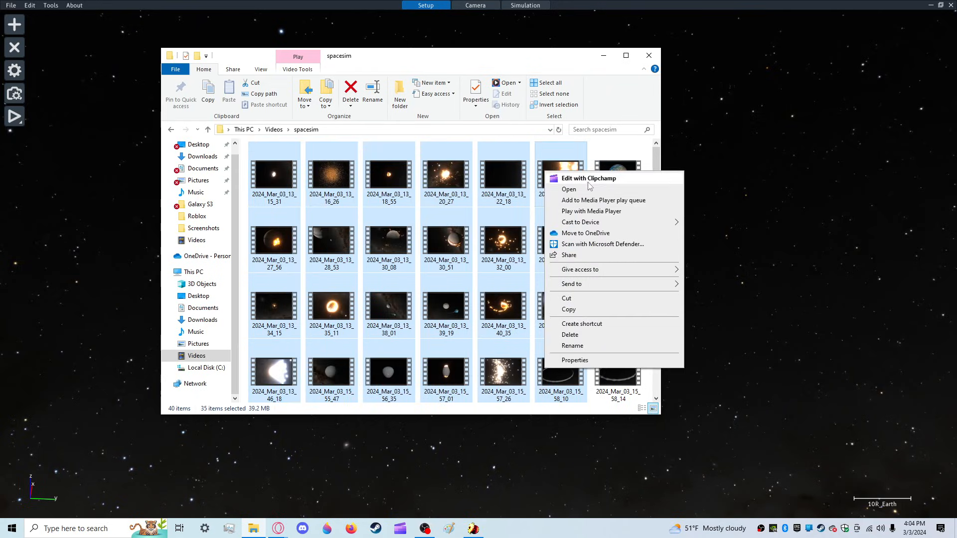
click(569, 335)
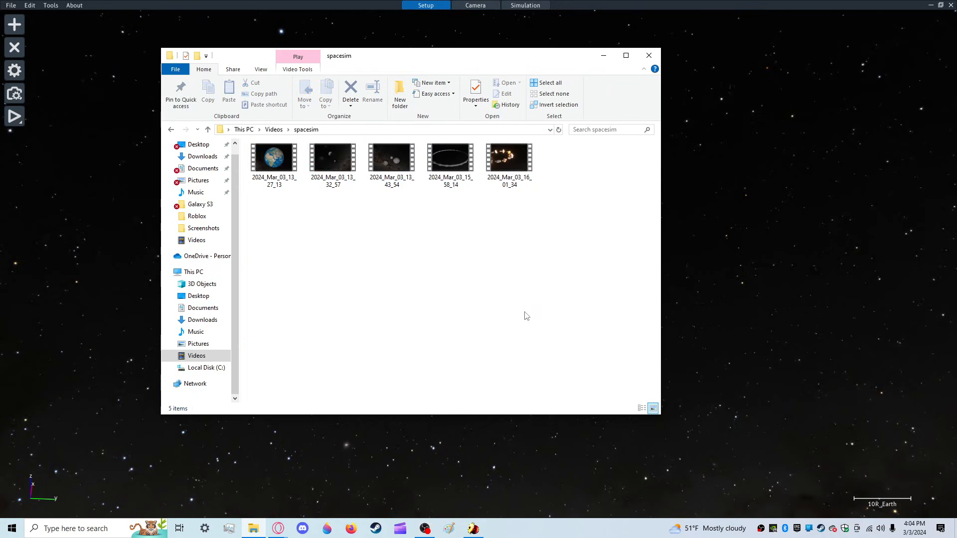
right_click(273, 159)
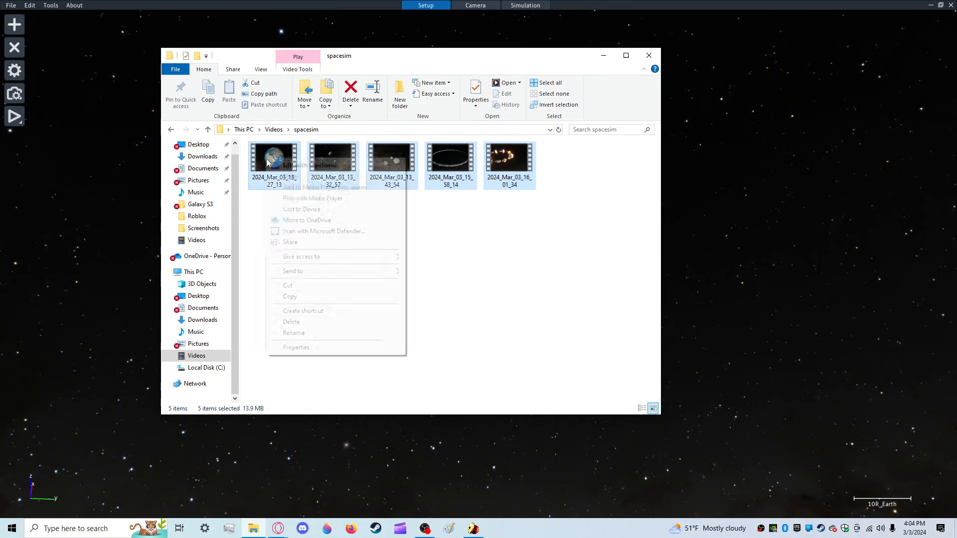
click(291, 322)
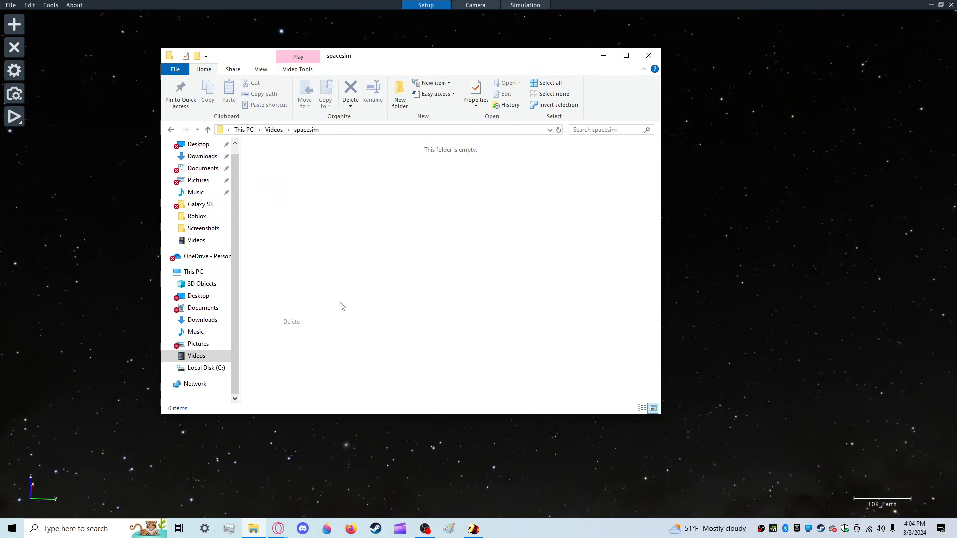
click(648, 55)
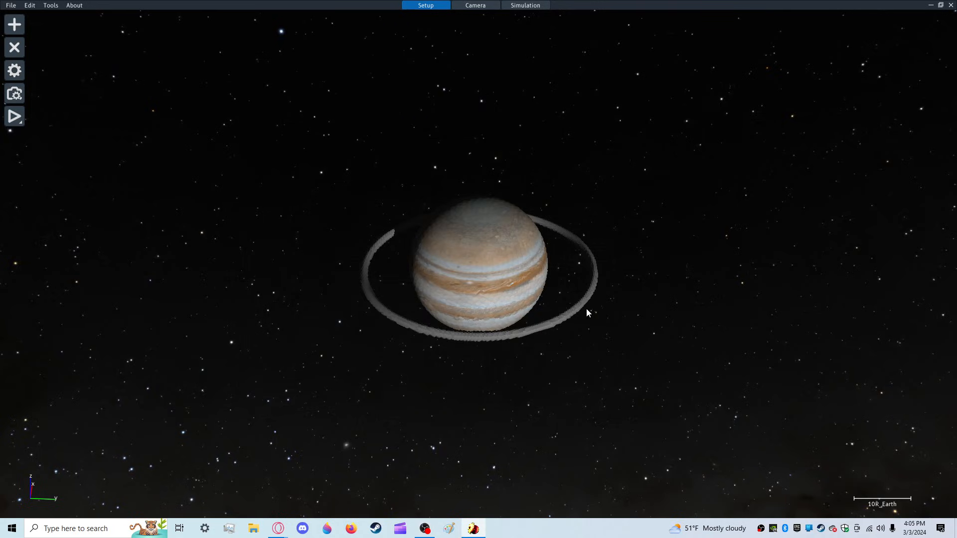
Record the ring scattering into moonlets around Jupiter, then end the run to save the clip
click(479, 268)
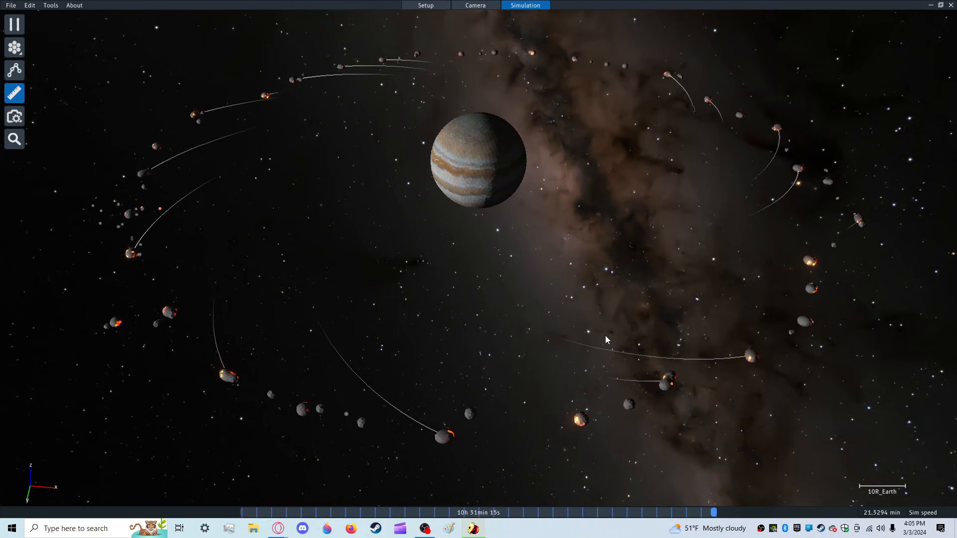
click(13, 24)
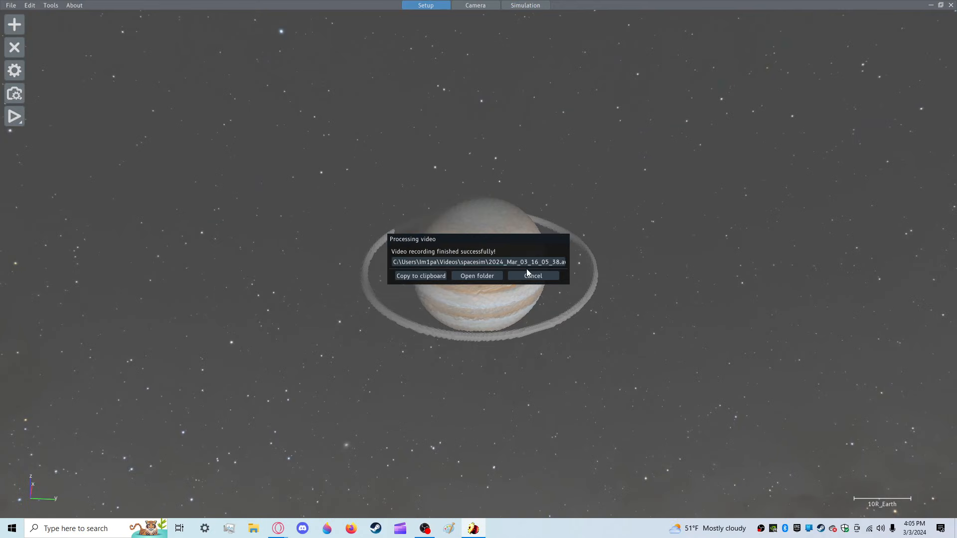
Dismiss the recording notice, review the ring's Body properties and start a fresh simulation run
click(531, 275)
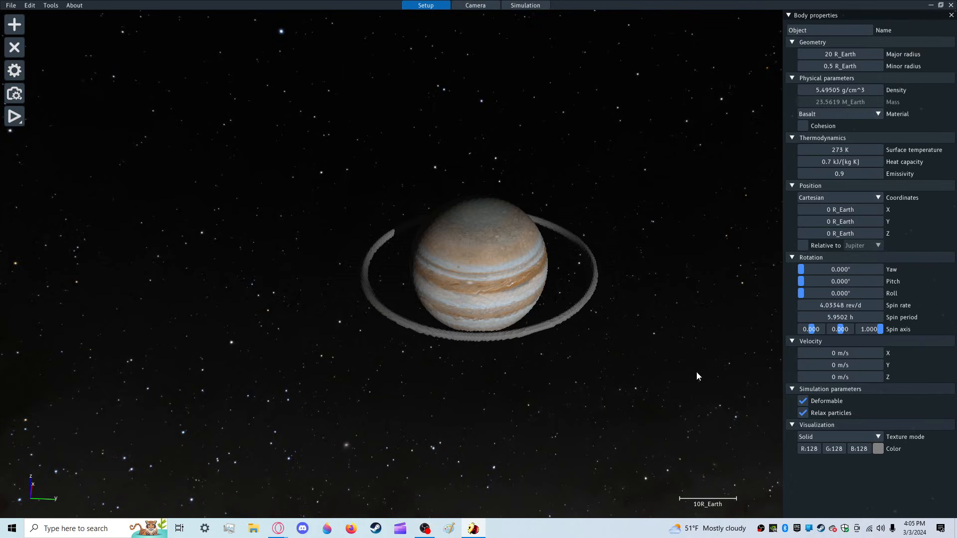
click(13, 116)
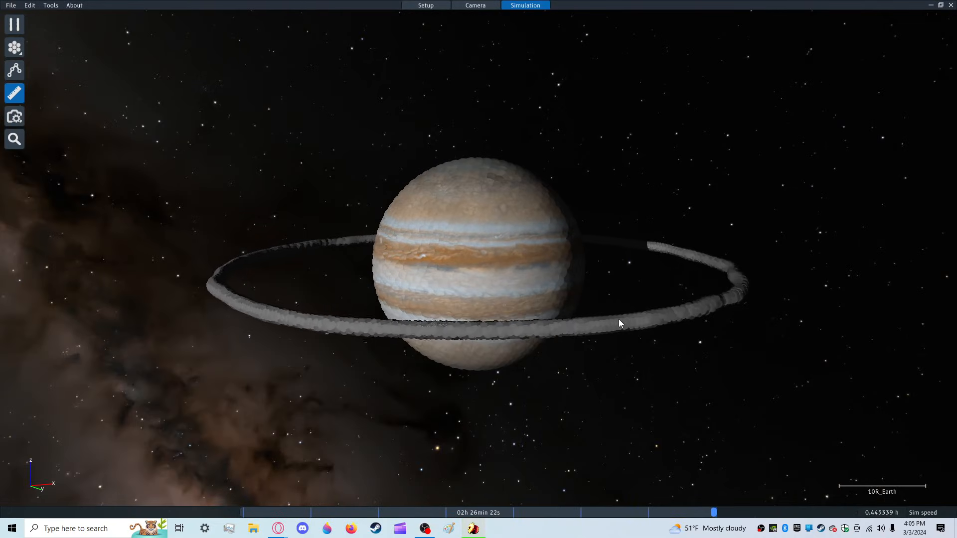
Enable measurement and trails, then inspect Object 133, a new ~2.5 Earth-mass molten moon, in Body properties
click(13, 93)
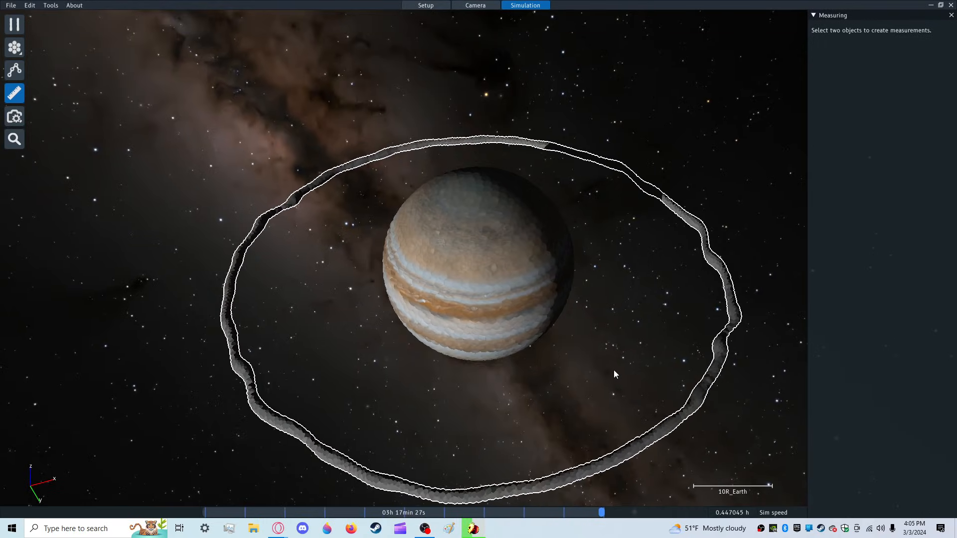
click(13, 69)
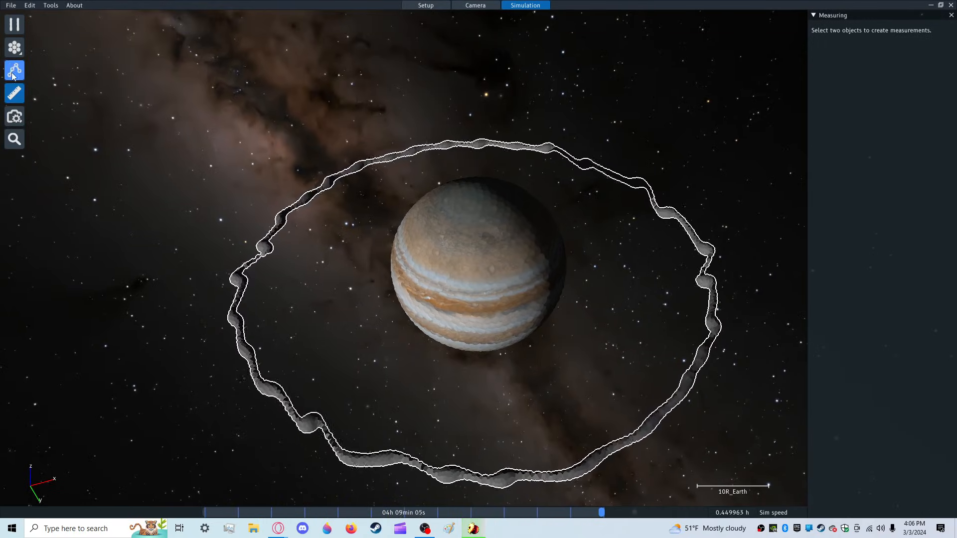
click(14, 47)
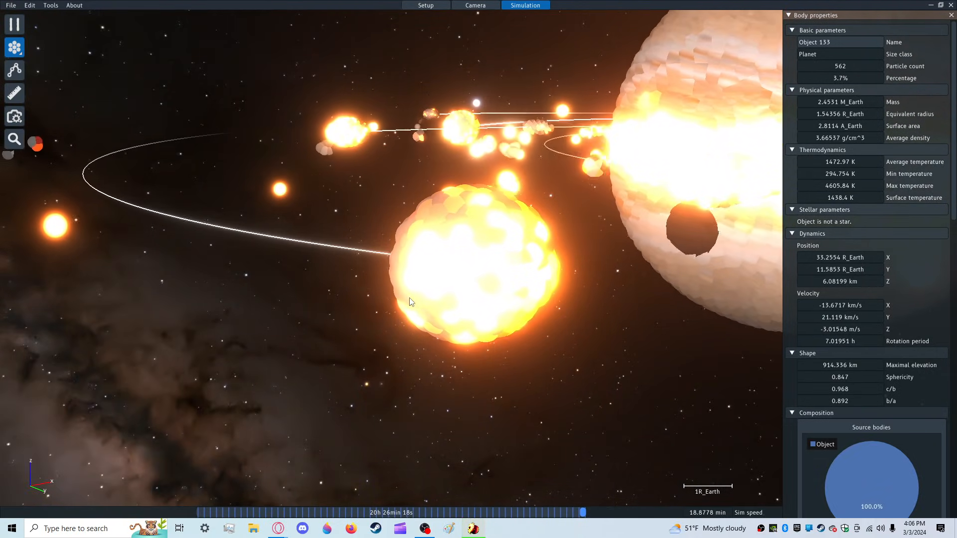
scroll(down, 3)
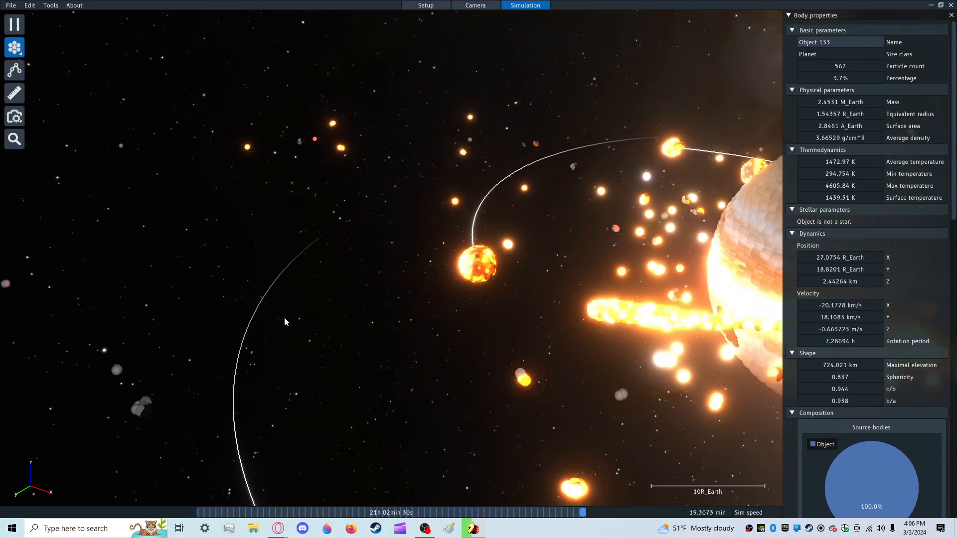